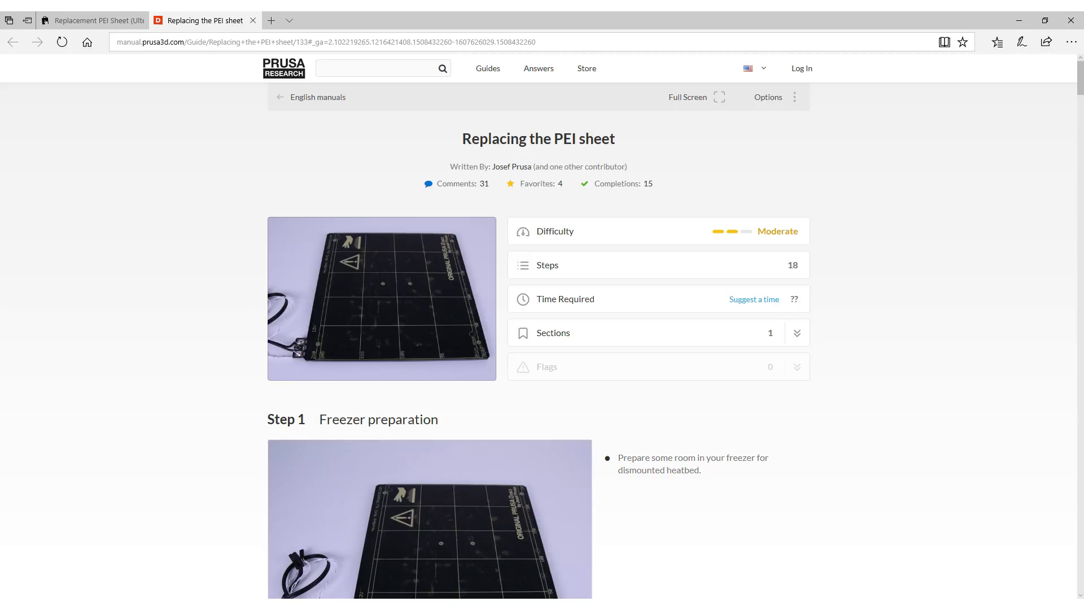
{"action": "scroll", "scroll_direction": "down", "scroll_amount": 3}
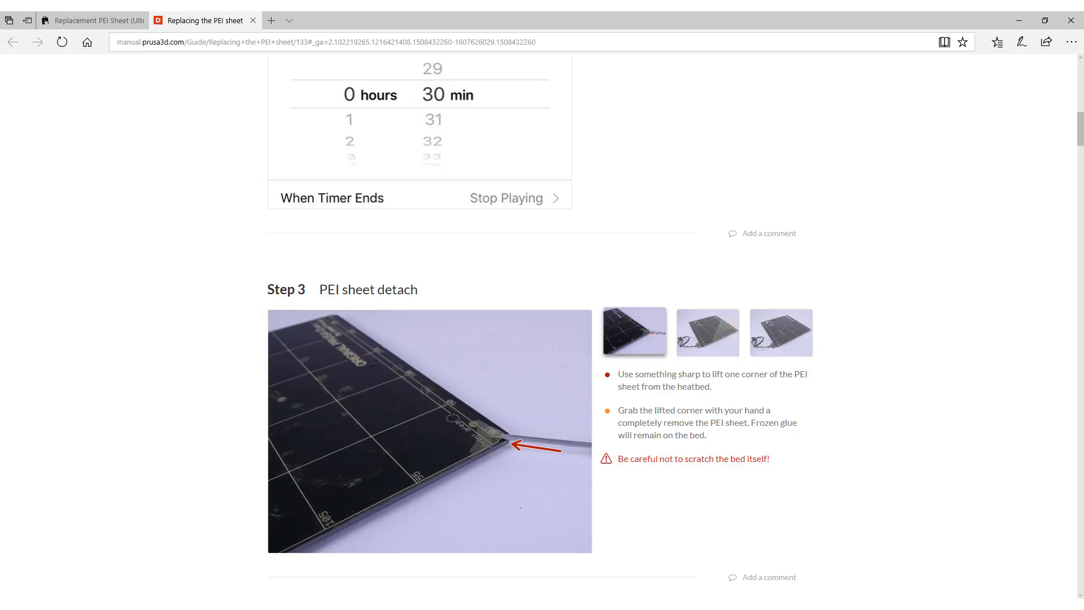
{"action": "scroll", "scroll_direction": "down", "scroll_amount": 3}
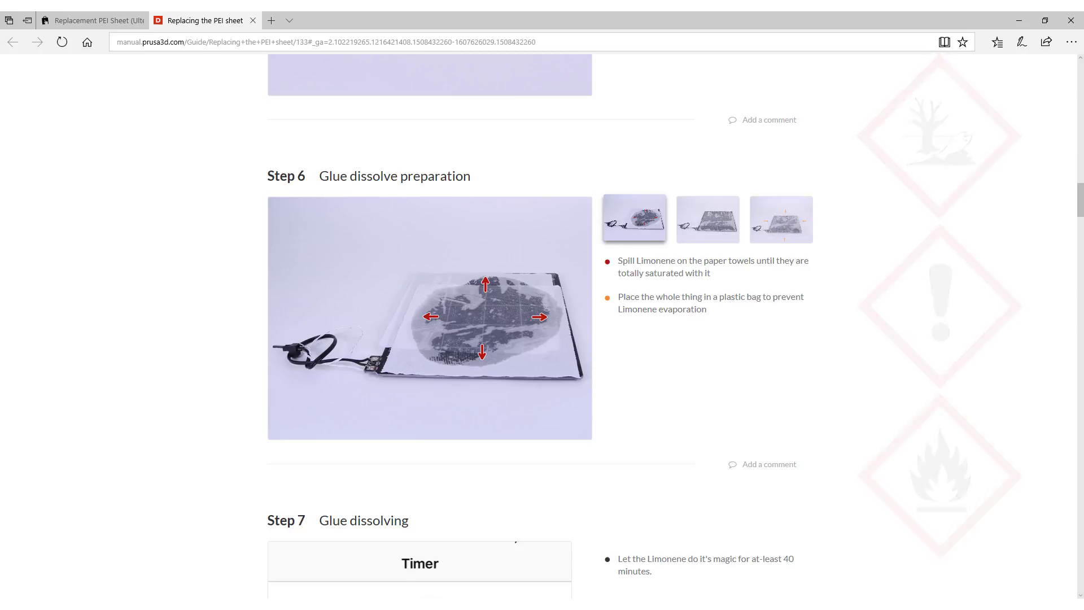
{"action": "scroll", "scroll_direction": "down", "scroll_amount": 3}
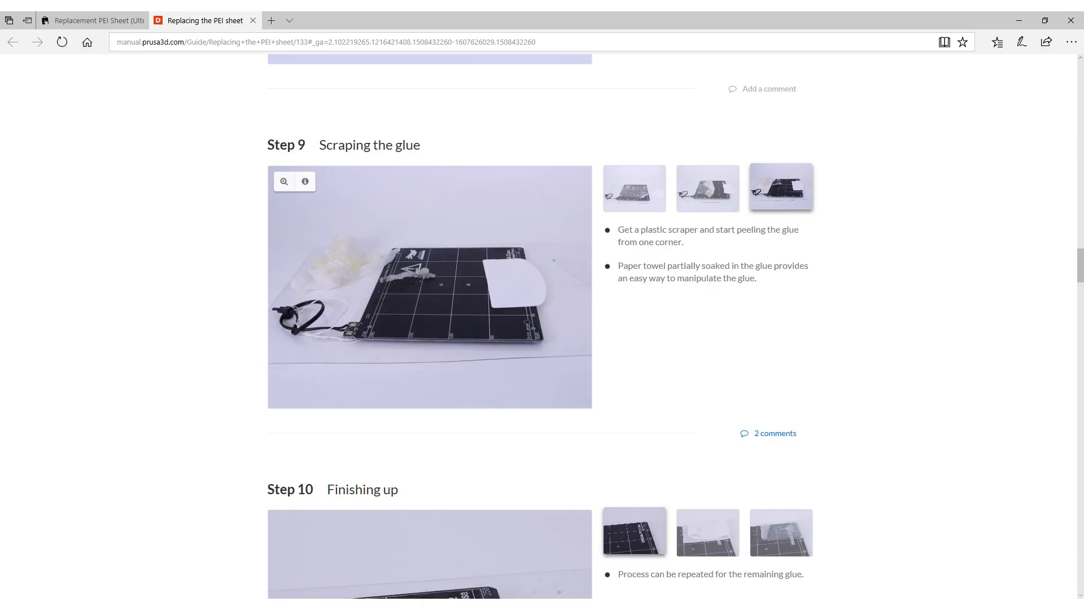